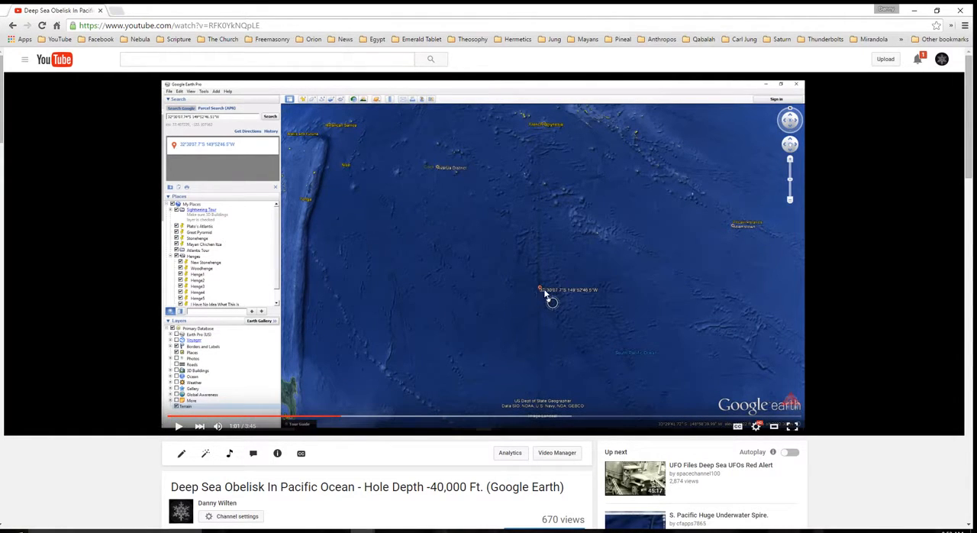
mouse_move(348, 417)
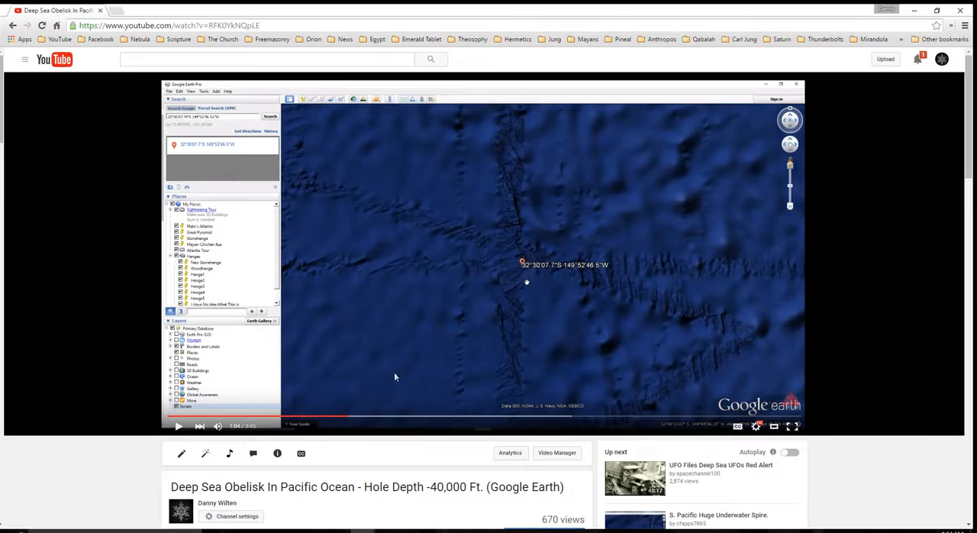
Play the Deep Sea Obelisk video and pause it when the obelisk appears.
left_click(179, 426)
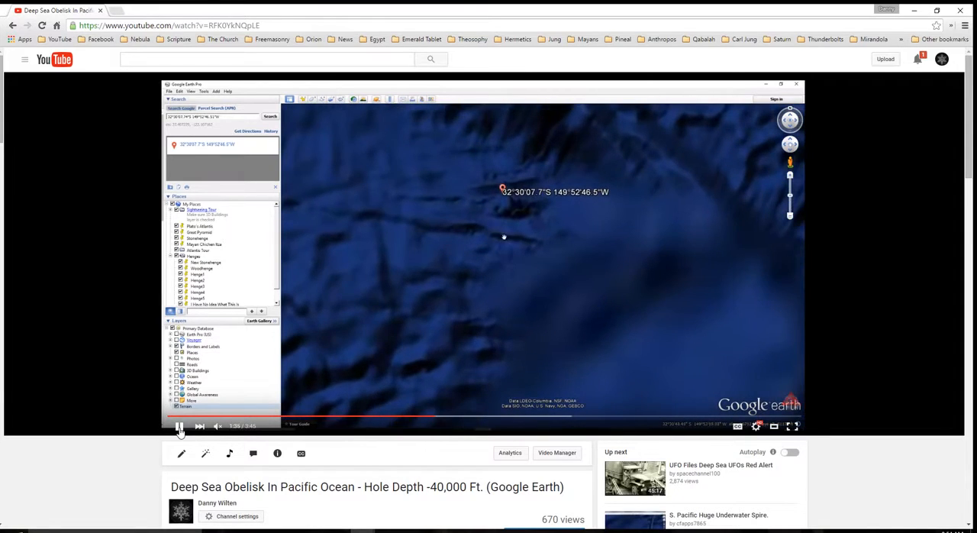
left_click(179, 426)
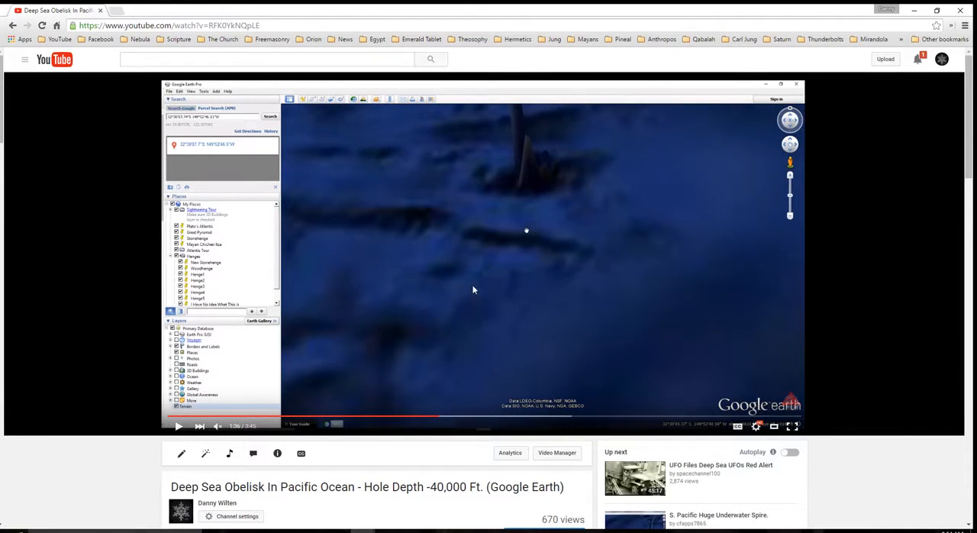
mouse_move(537, 140)
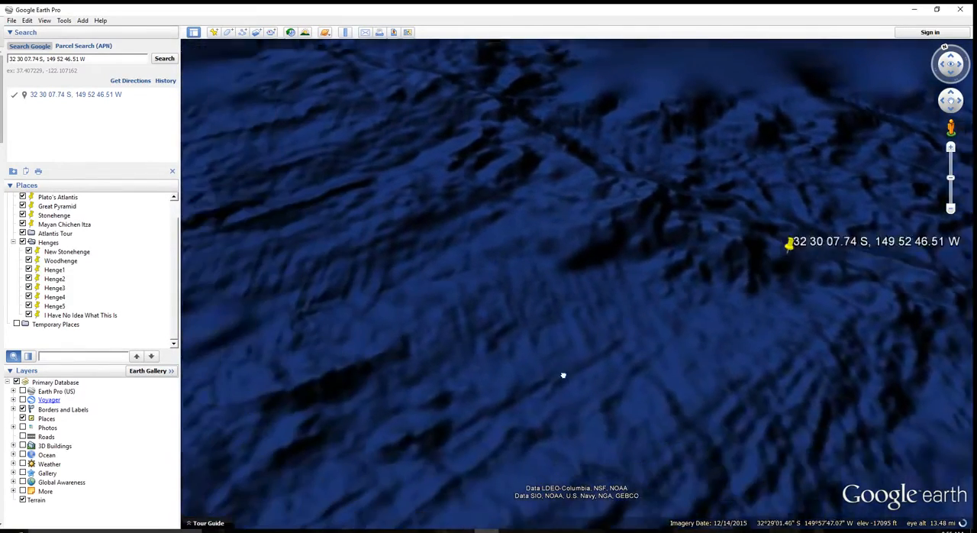
Drag the view toward the seafloor terrain near 32 30 07.74 S, 149 52 46.51 W.
left_click_drag(563, 375, 409, 324)
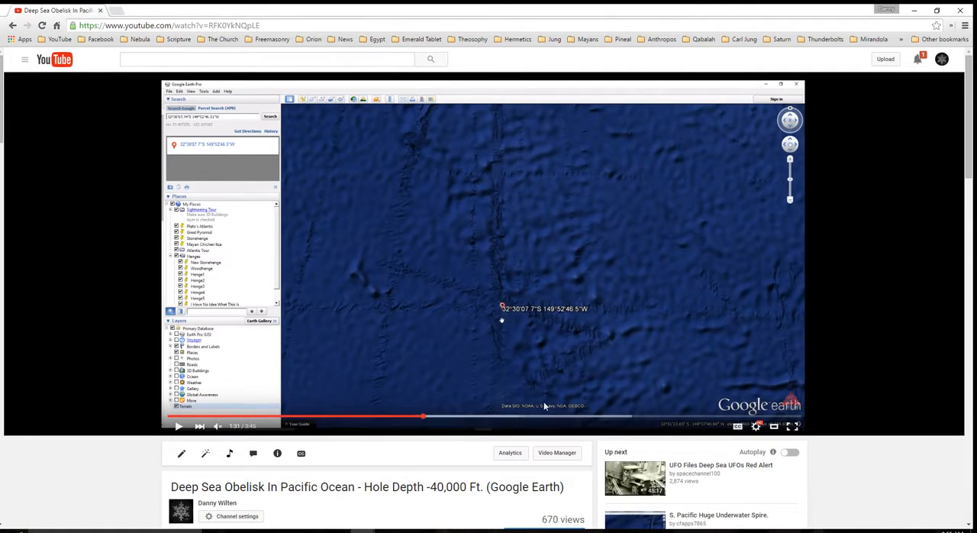
mouse_move(362, 282)
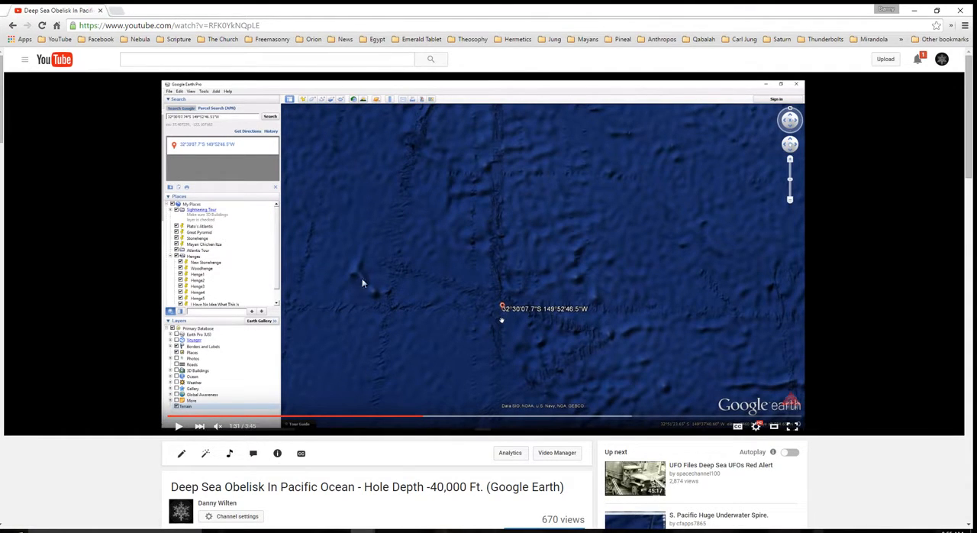